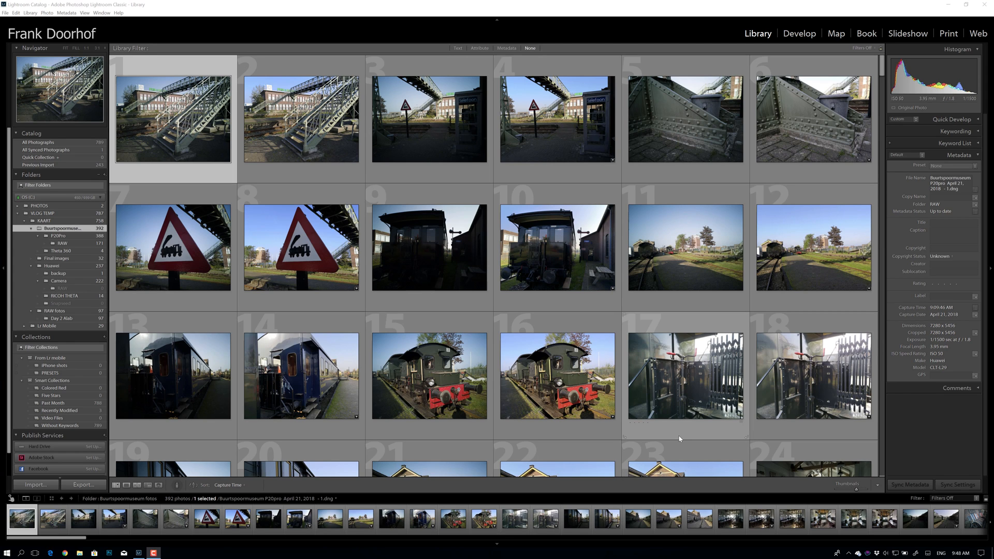
mouse_move(675, 435)
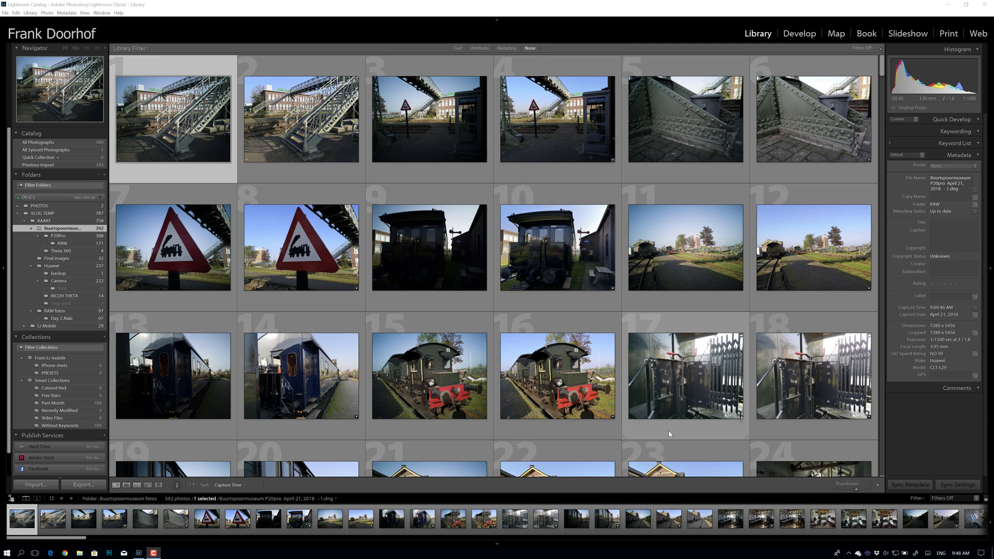
mouse_move(631, 447)
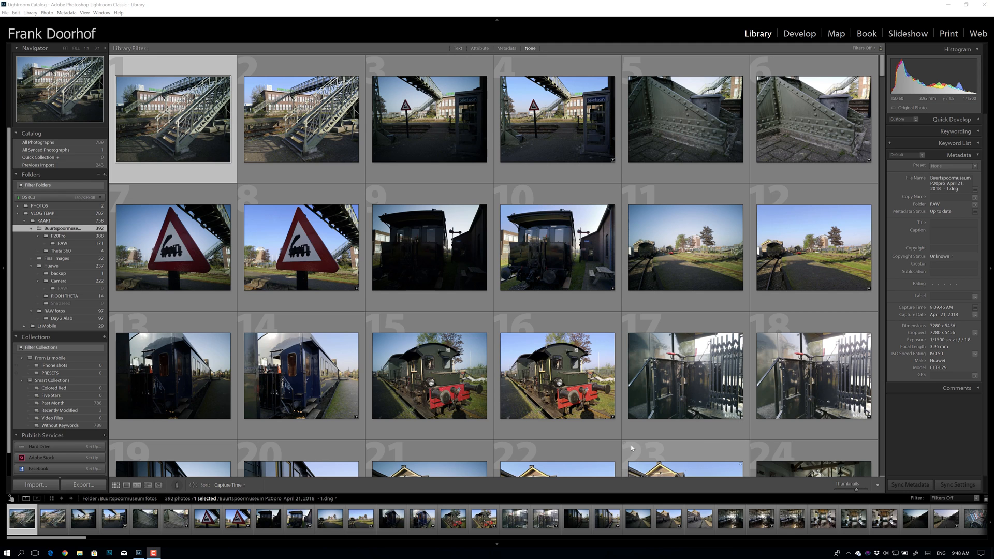
Set Show Grid Extras to Expanded Cells in Library View Options so thumbnails show file extensions.
click(429, 118)
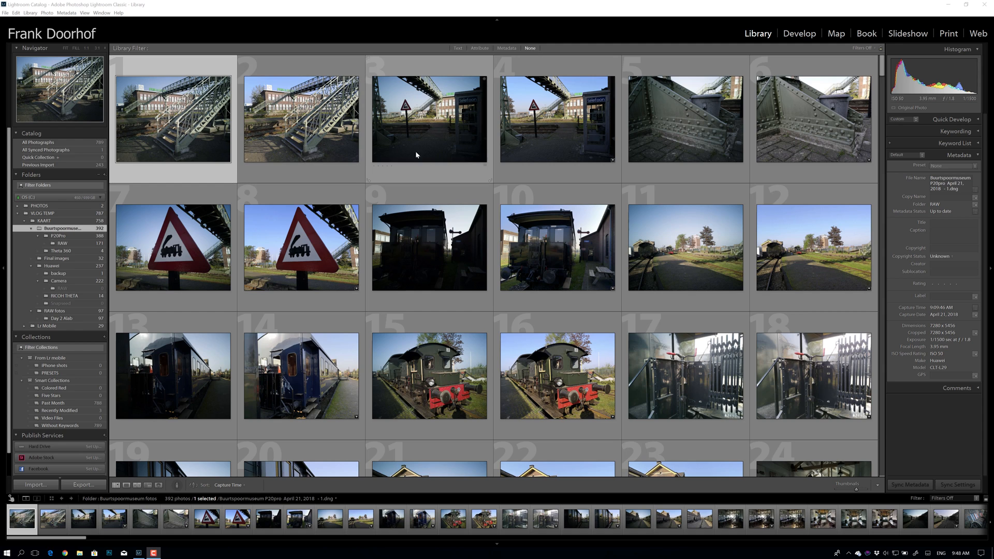
mouse_move(475, 166)
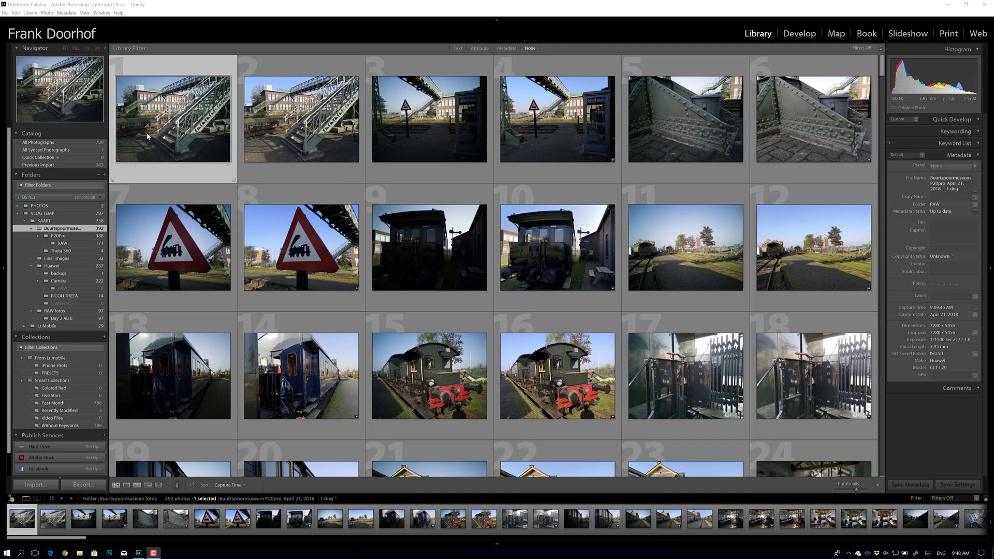
mouse_move(211, 131)
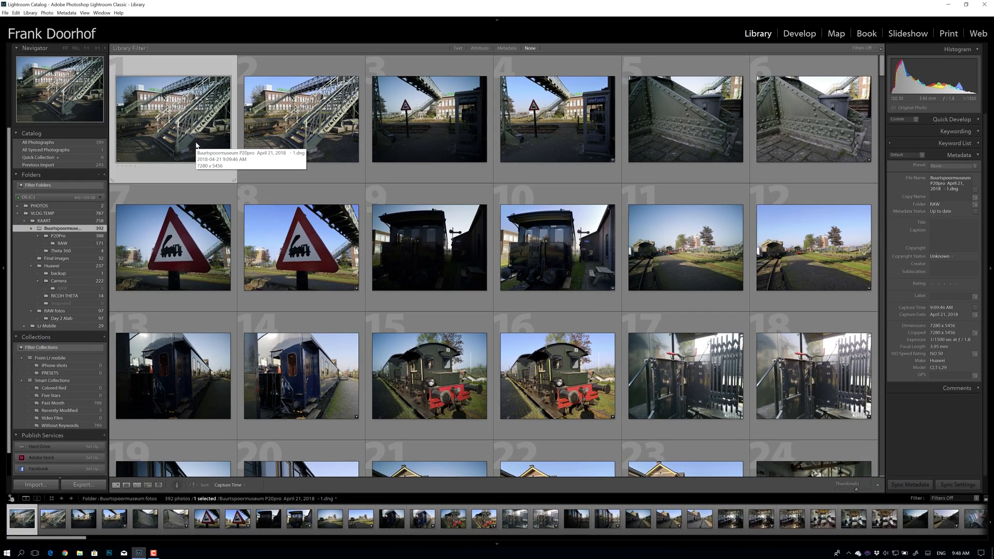
mouse_move(179, 176)
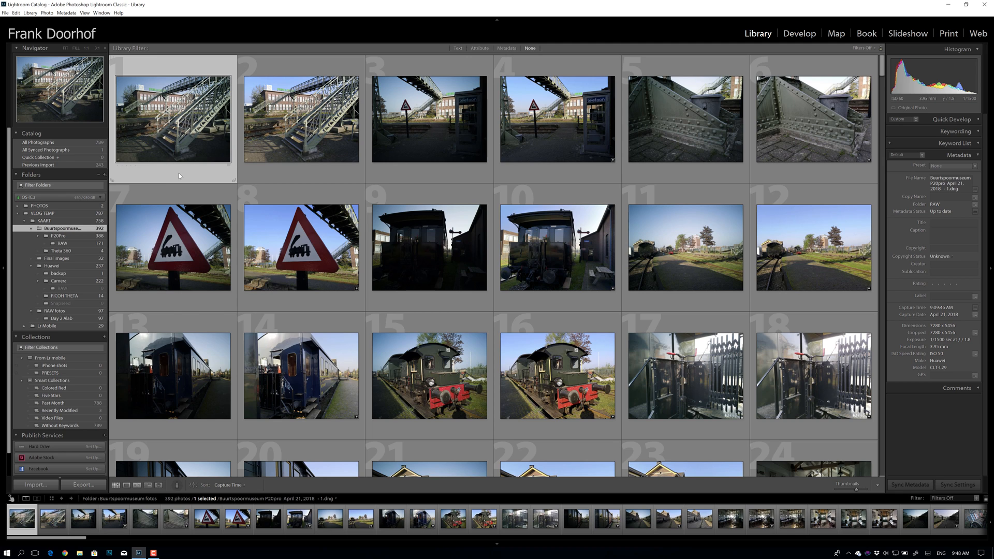
right_click(178, 176)
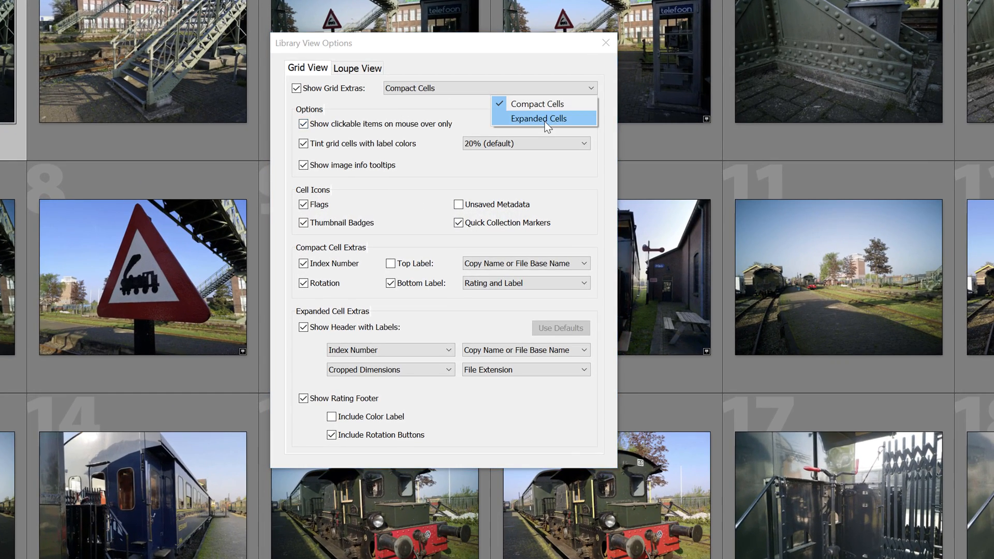
click(538, 118)
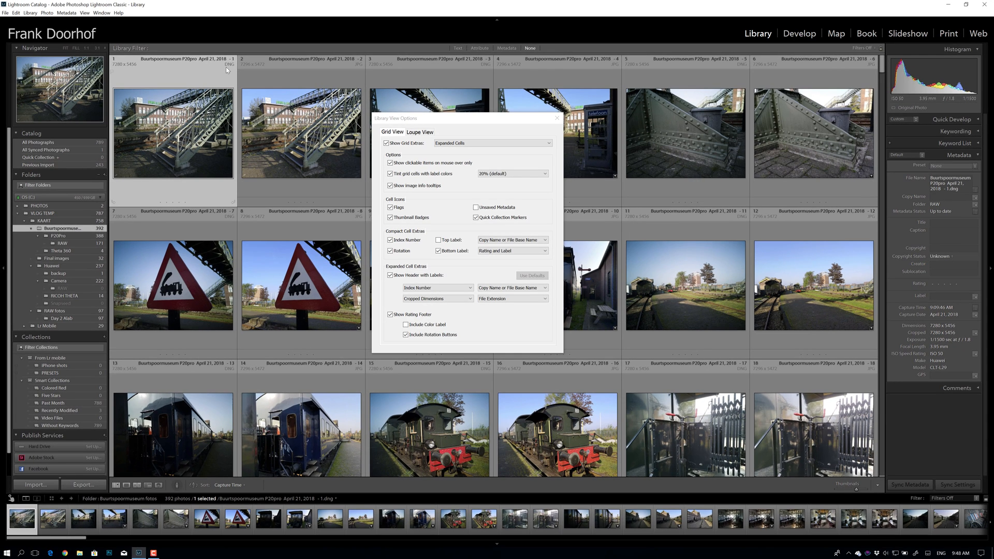
mouse_move(557, 146)
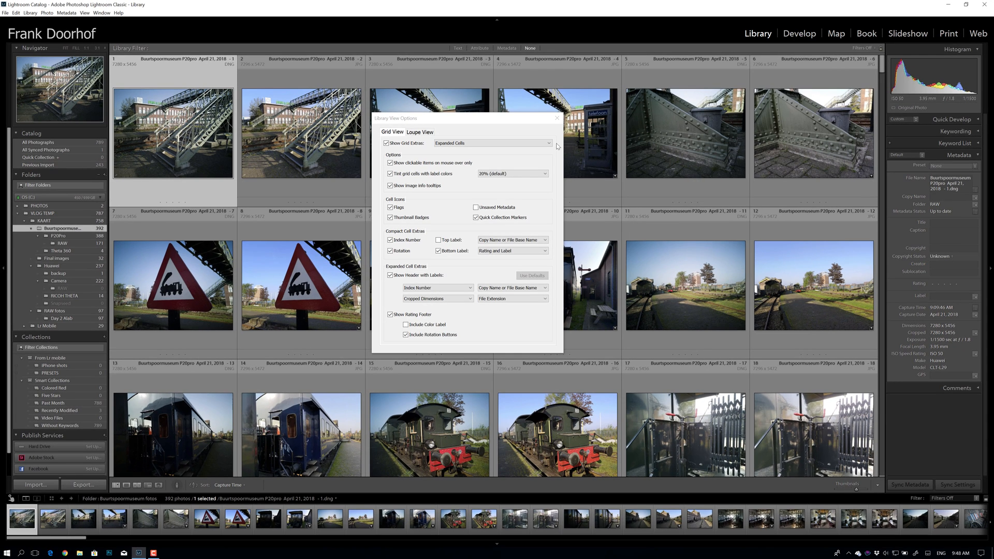
click(557, 118)
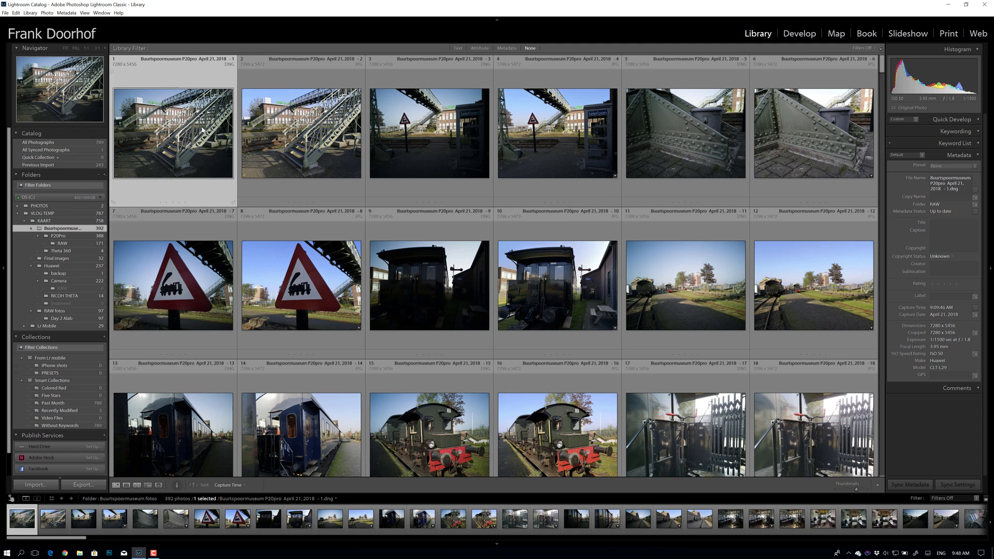
mouse_move(204, 131)
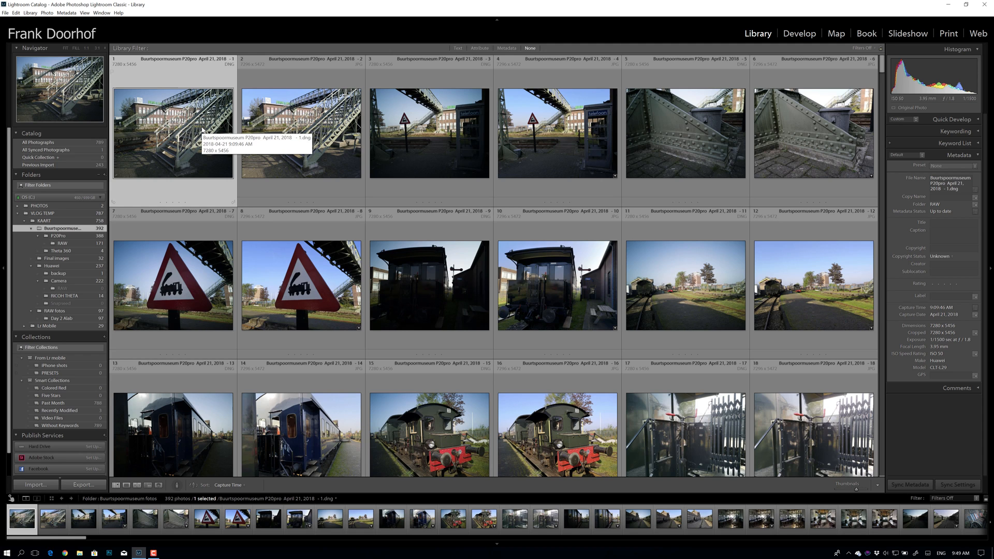